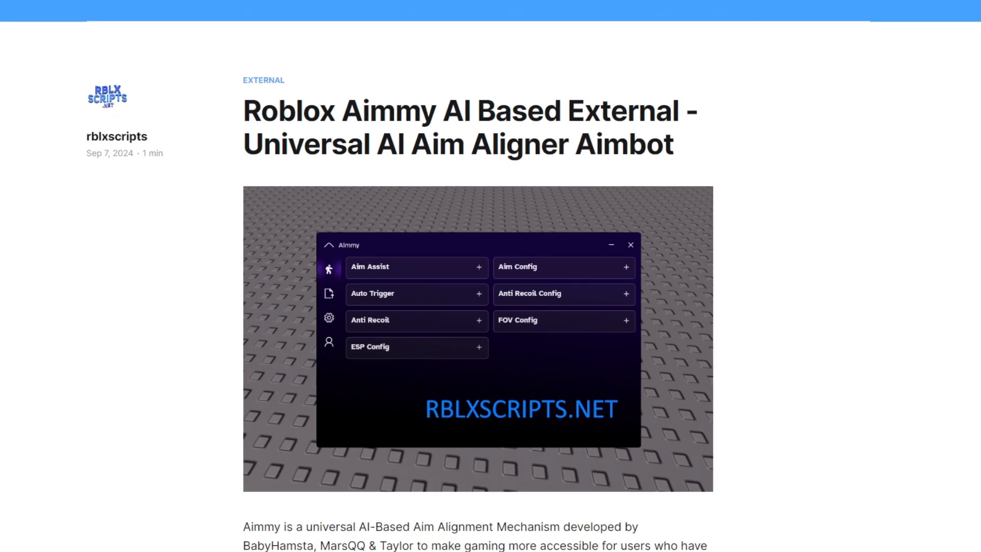
# Scroll the rblxscripts Aimmy article down to its download section.
pyautogui.scroll(-3)
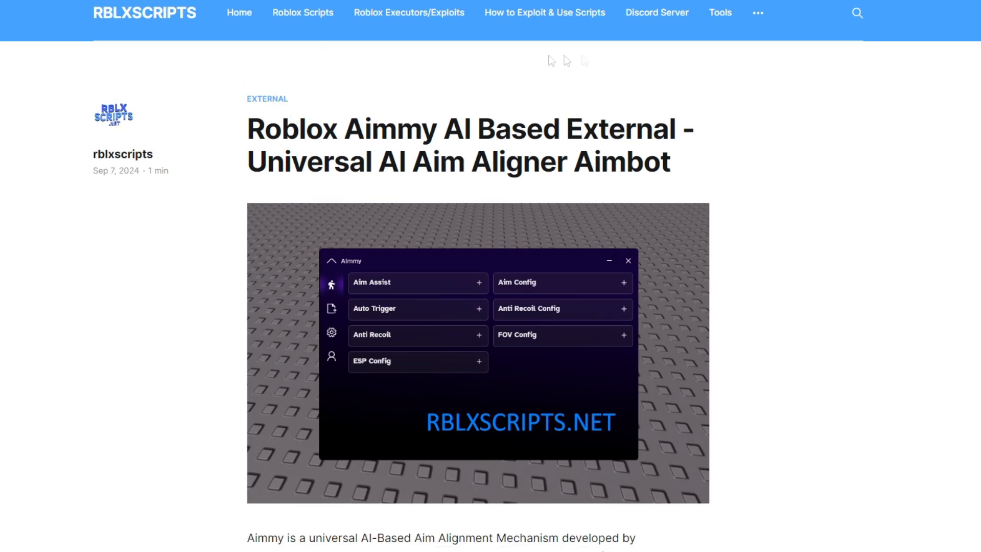
pyautogui.scroll(-3)
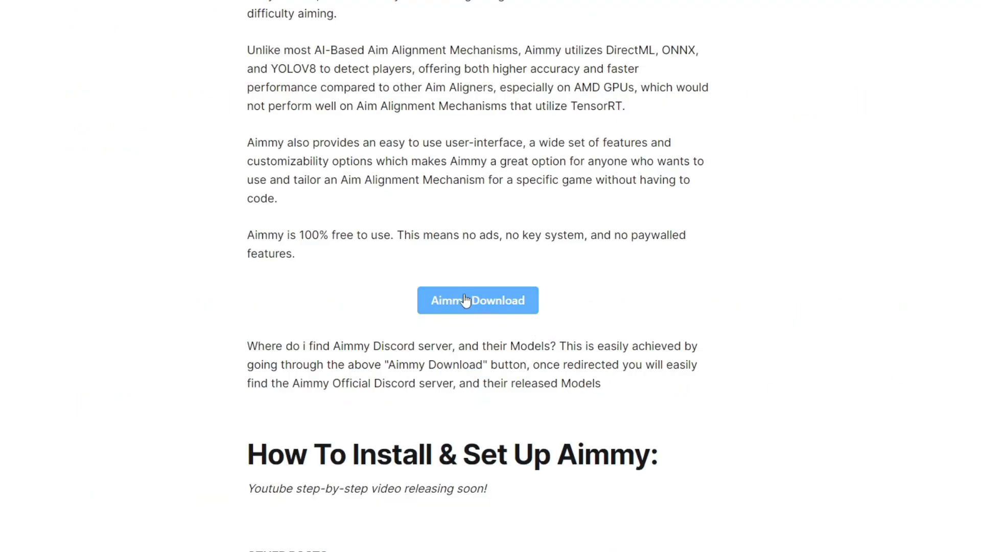
pyautogui.moveTo(480, 302)
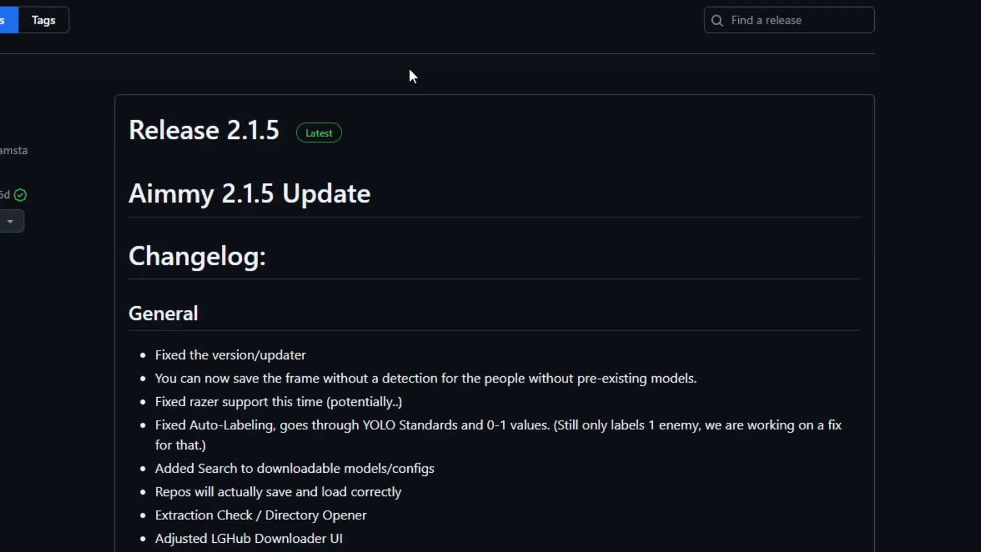
# Scroll through the Release 2.1.5 changelog toward the AimmyV2.1.5 zip download.
pyautogui.scroll(-3)
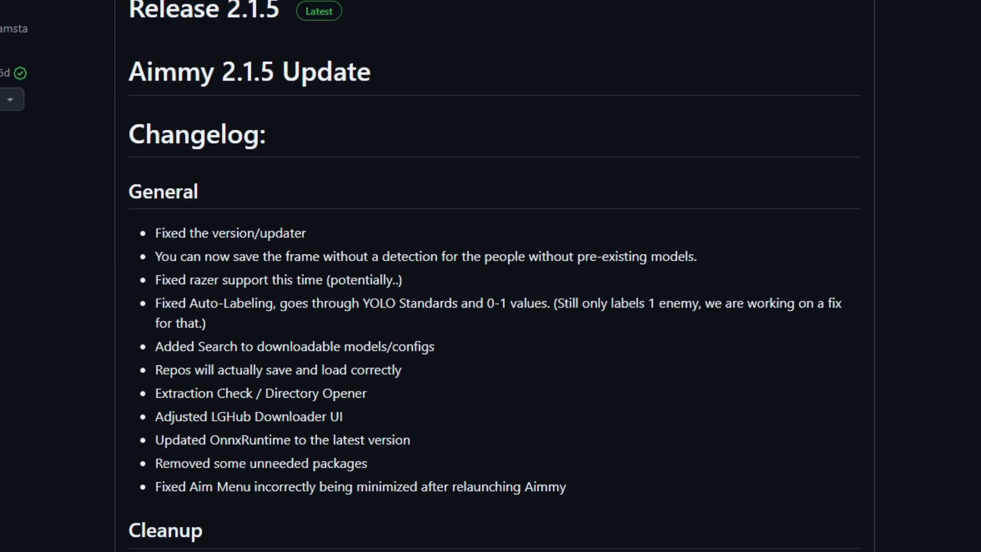
pyautogui.scroll(-3)
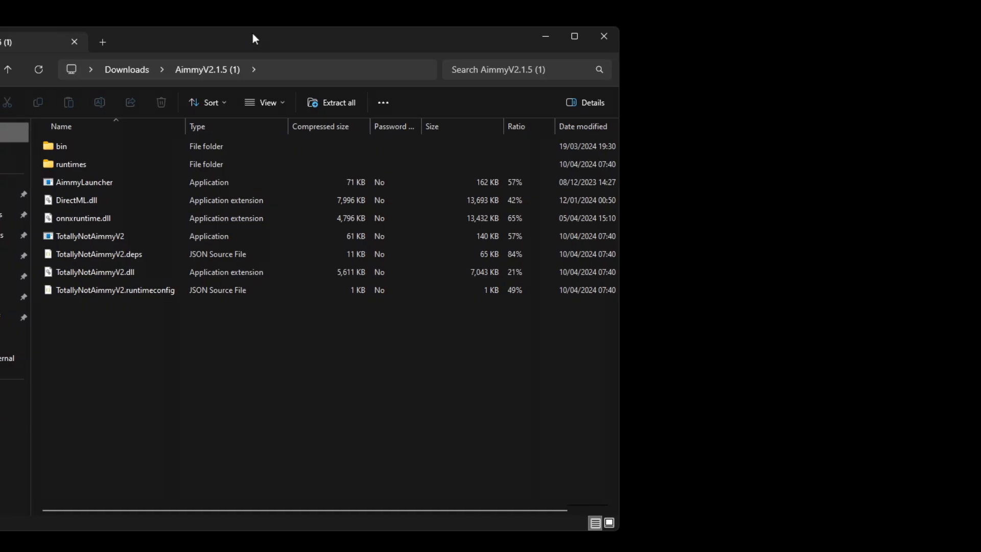
# Create a new desktop folder named Aimmy and select all files in the release archive to move into it.
pyautogui.click(94, 272)
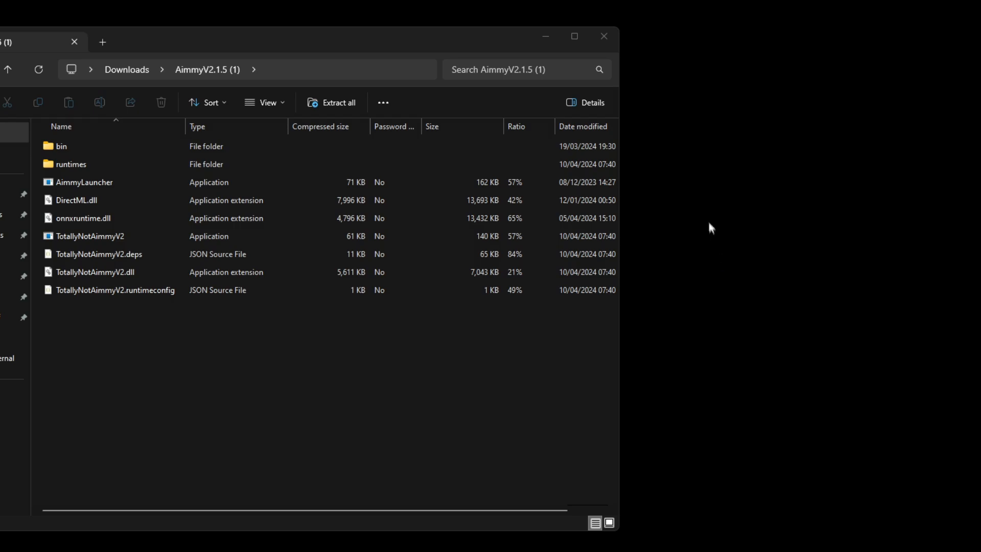
pyautogui.rightClick(710, 228)
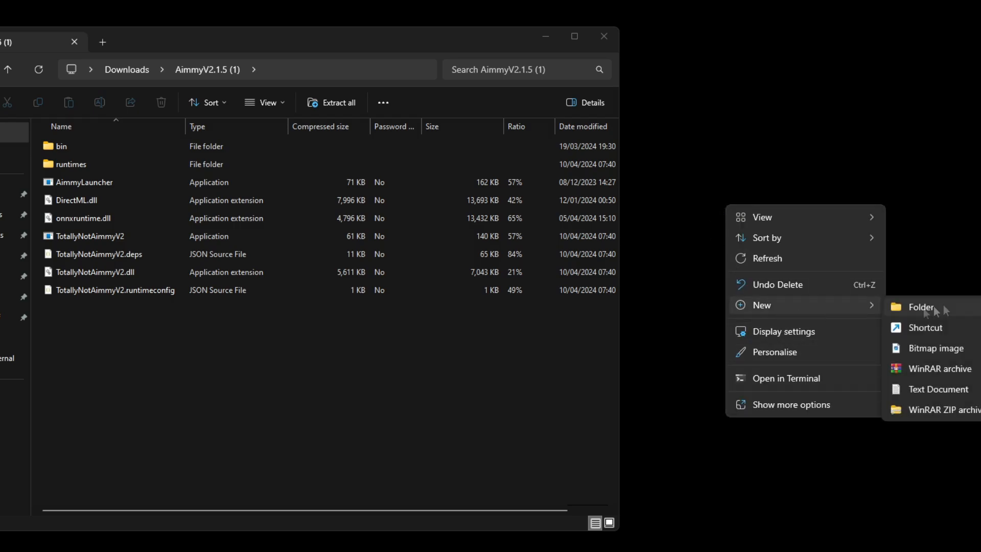
pyautogui.click(920, 307)
pyautogui.write('Aimmy')
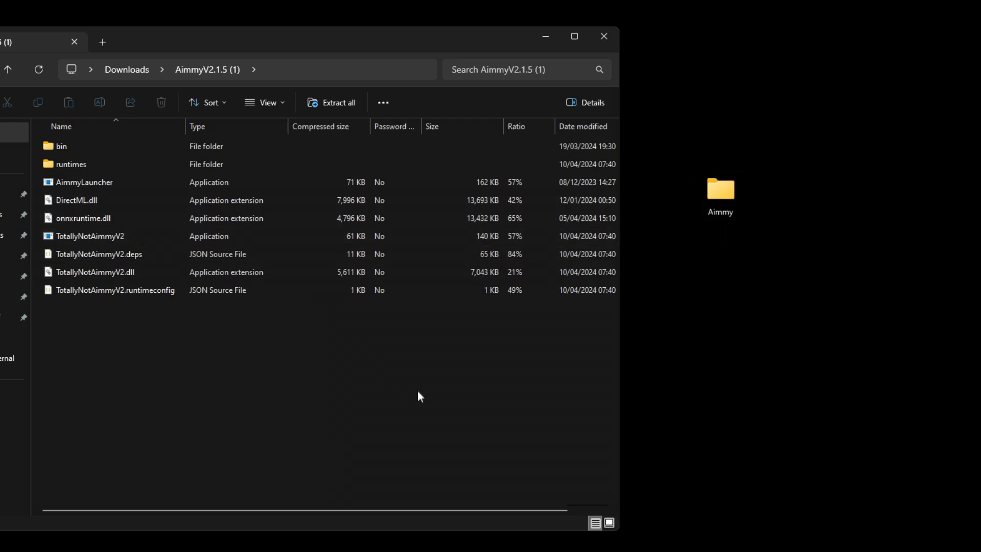
pyautogui.moveTo(359, 404)
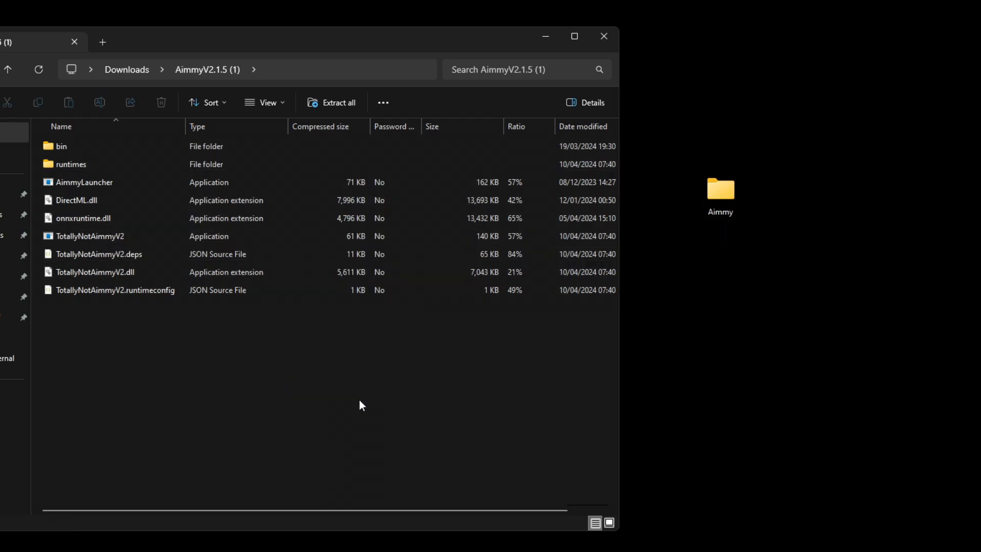
pyautogui.press('ctrl+a')
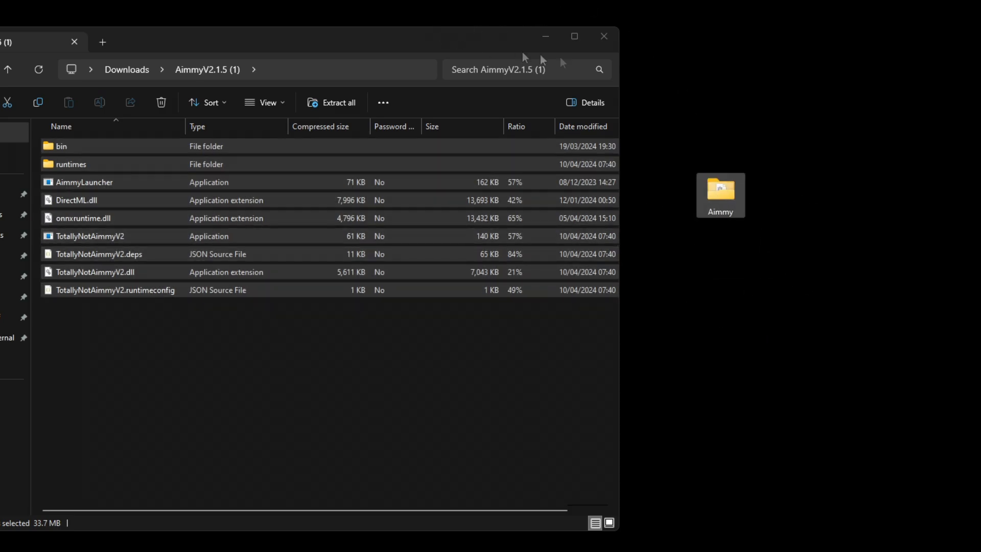
pyautogui.moveTo(603, 35)
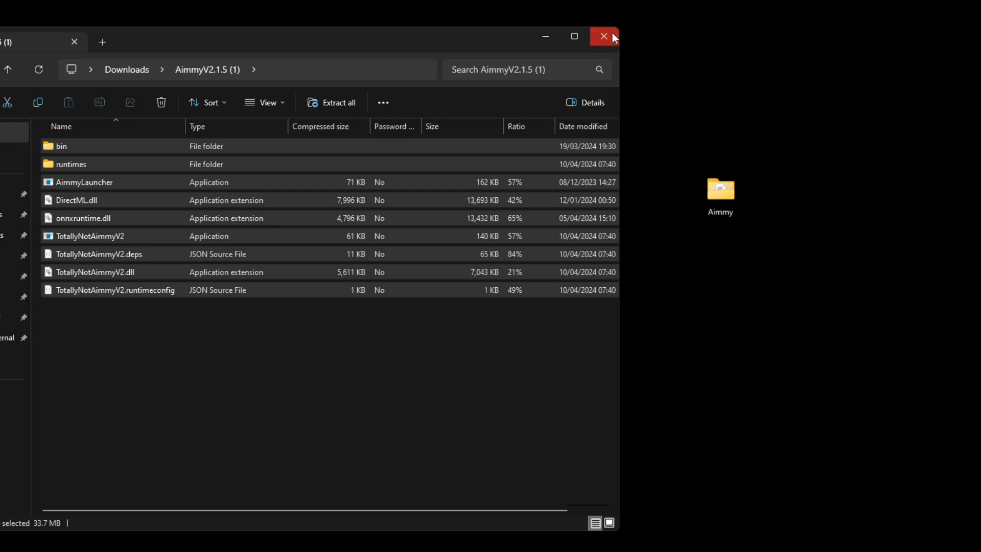
# Close the archive, open the desktop Aimmy folder and launch TotallyNotAimmyV2.
pyautogui.click(603, 36)
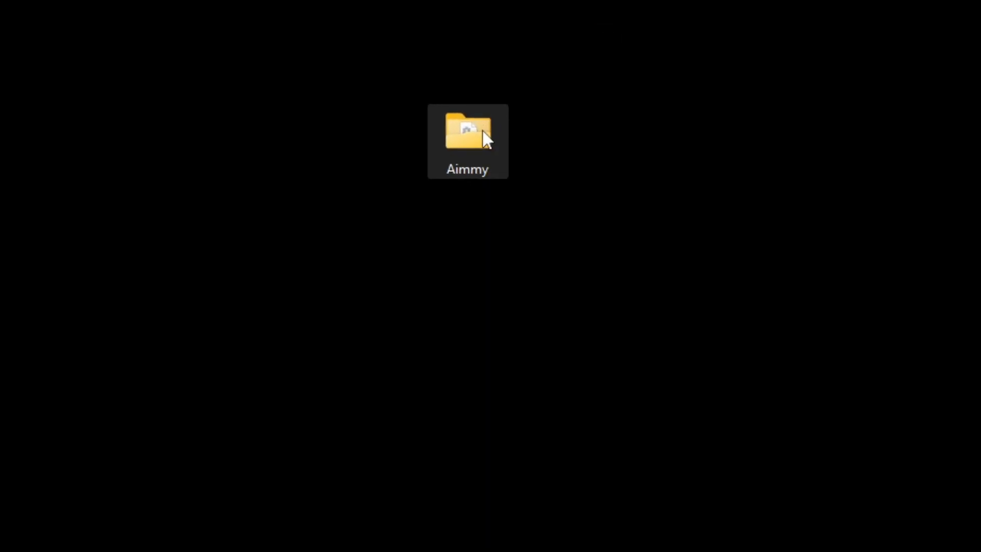
pyautogui.doubleClick(466, 132)
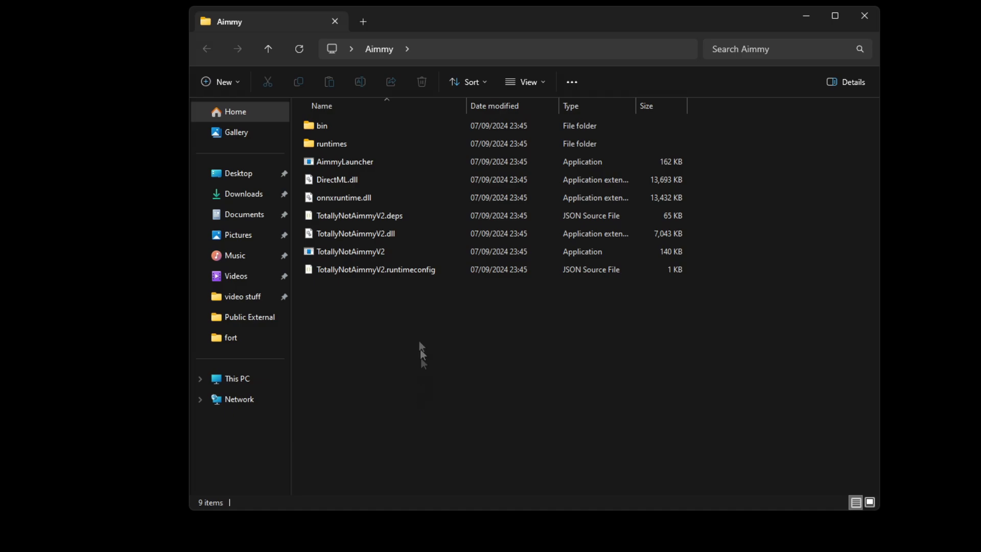
pyautogui.click(351, 251)
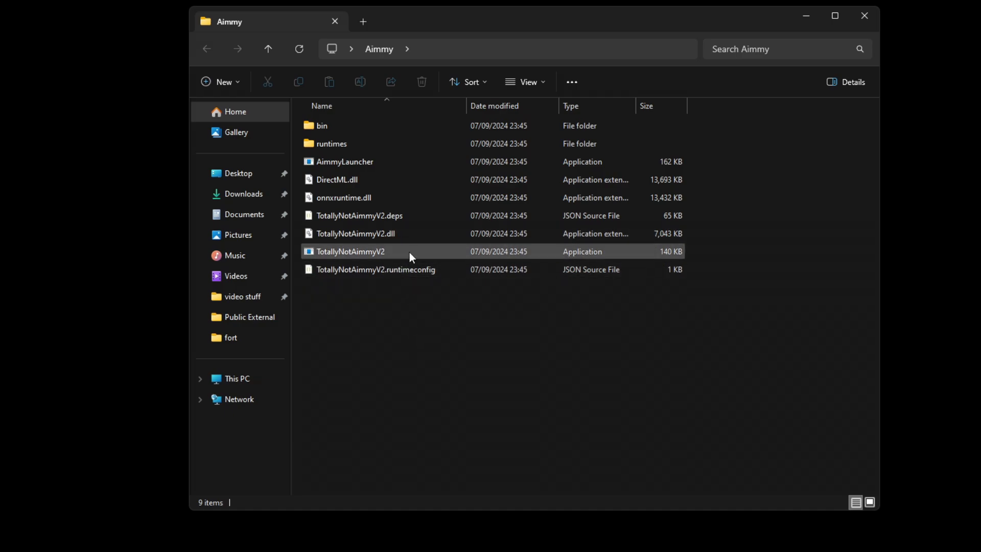
pyautogui.doubleClick(350, 251)
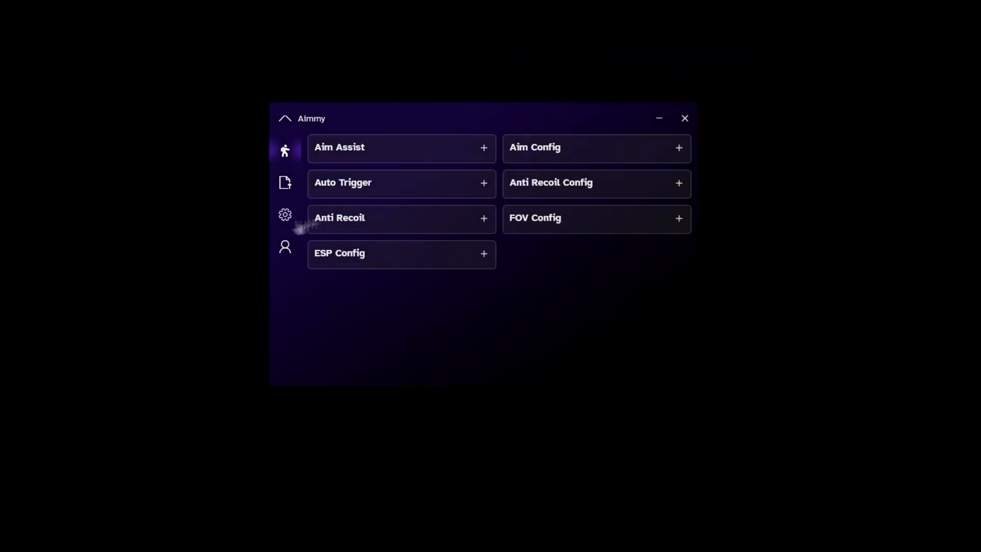
pyautogui.moveTo(496, 302)
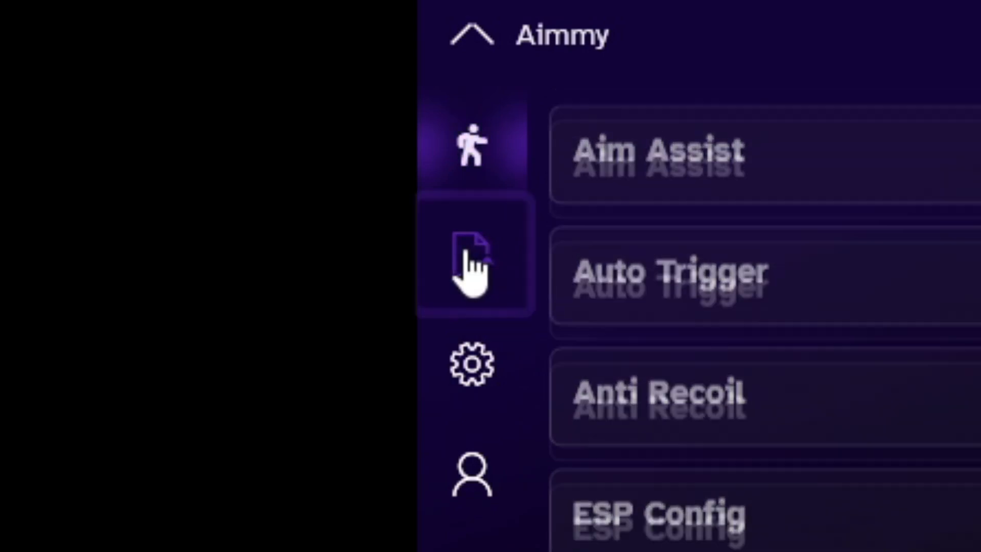
# Open the model and config manager and browse the downloadable models list.
pyautogui.click(472, 259)
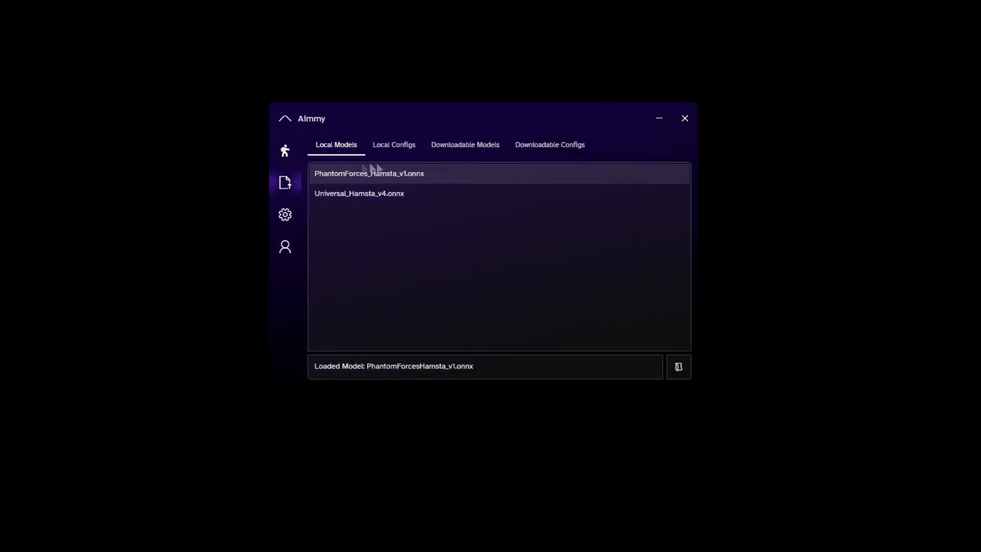
pyautogui.click(393, 144)
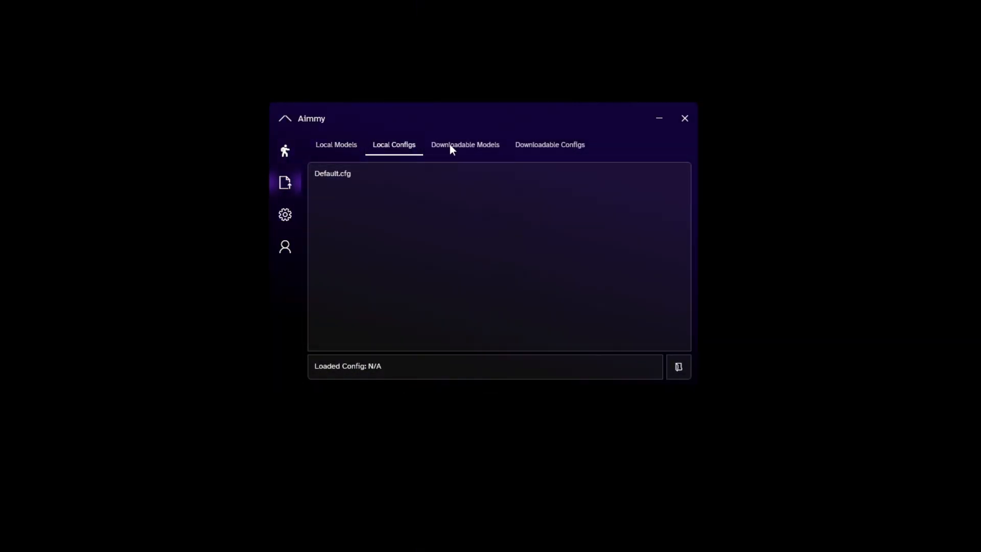
pyautogui.click(464, 144)
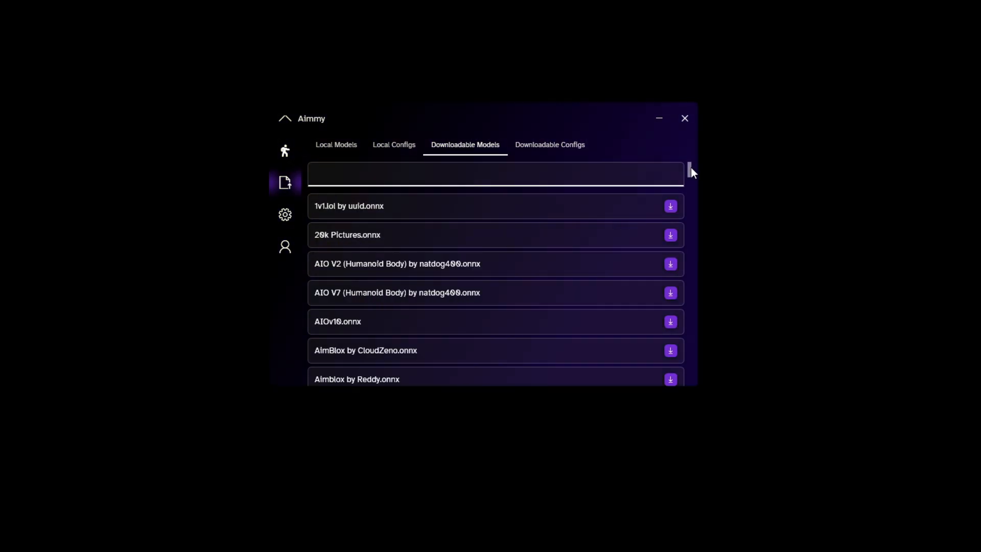
pyautogui.moveTo(305, 232)
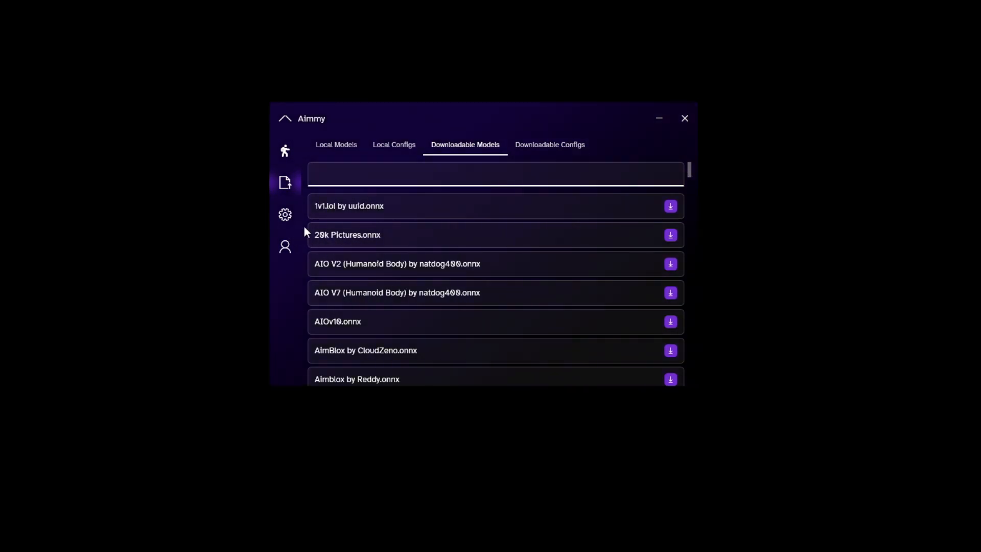
pyautogui.scroll(-3)
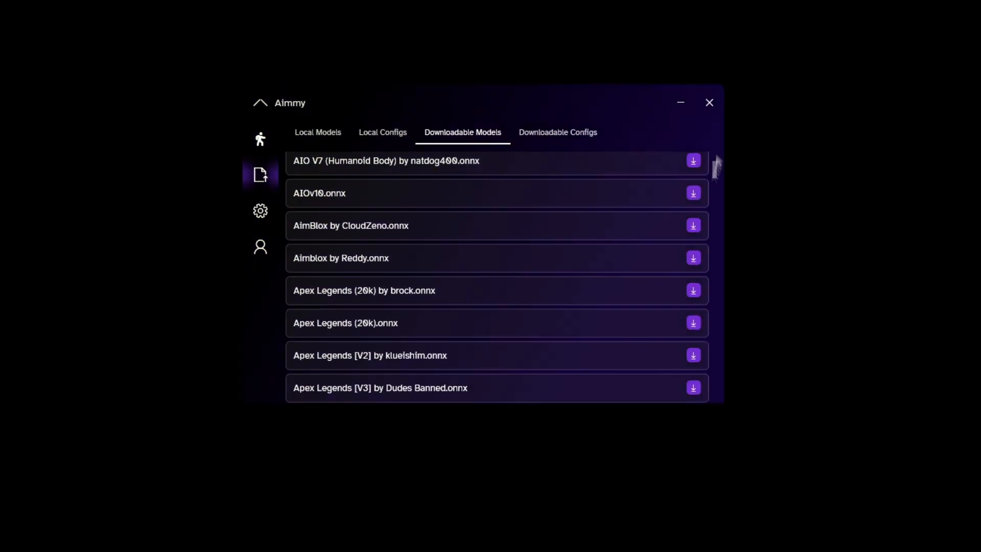
pyautogui.scroll(-3)
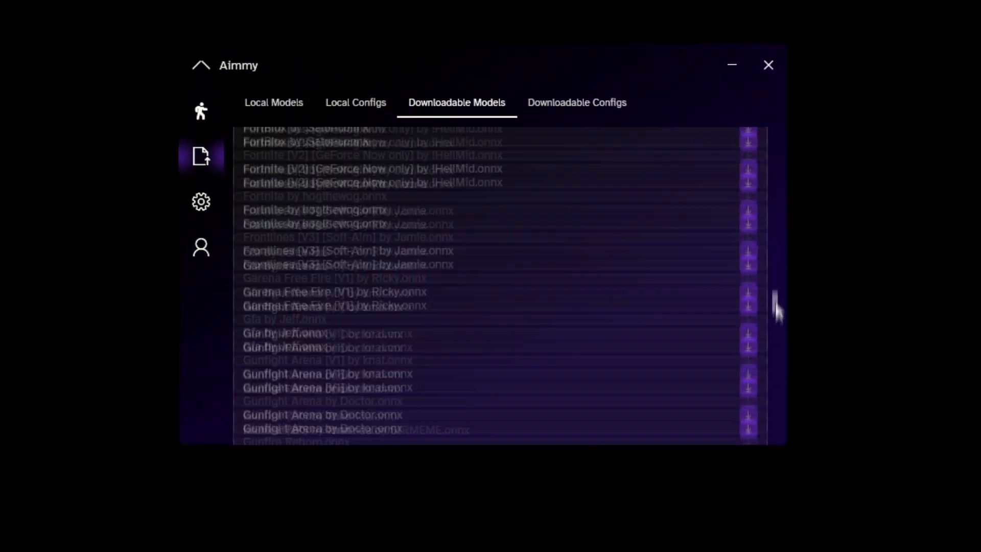
pyautogui.scroll(-3)
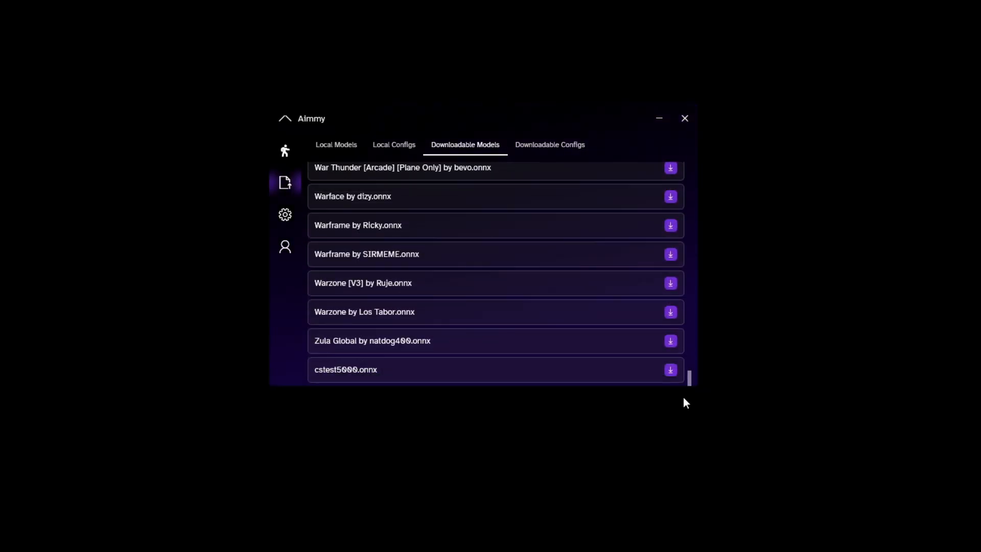
# Review the local models showing PhantomForces_Hamsta_v1.onnx loaded and the local configs.
pyautogui.click(336, 144)
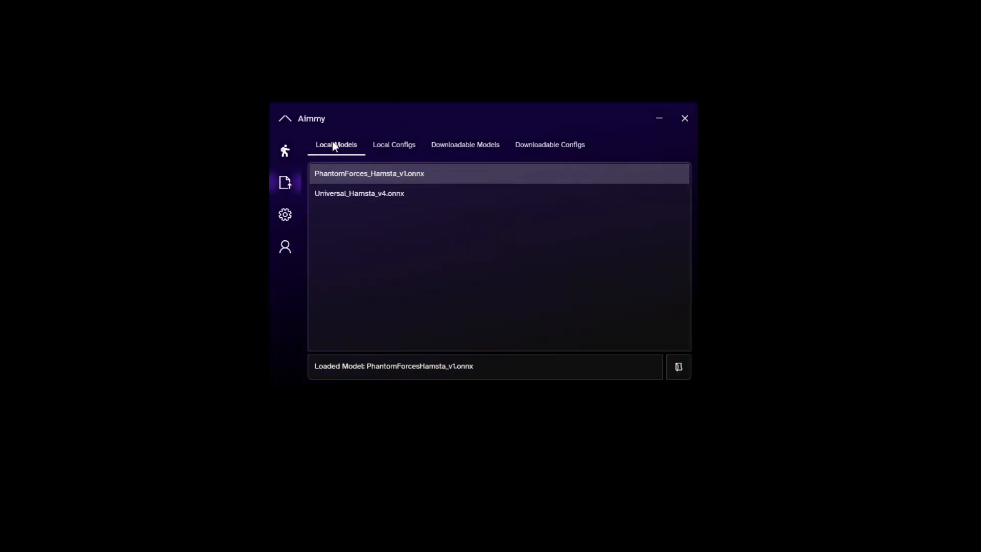
pyautogui.moveTo(396, 308)
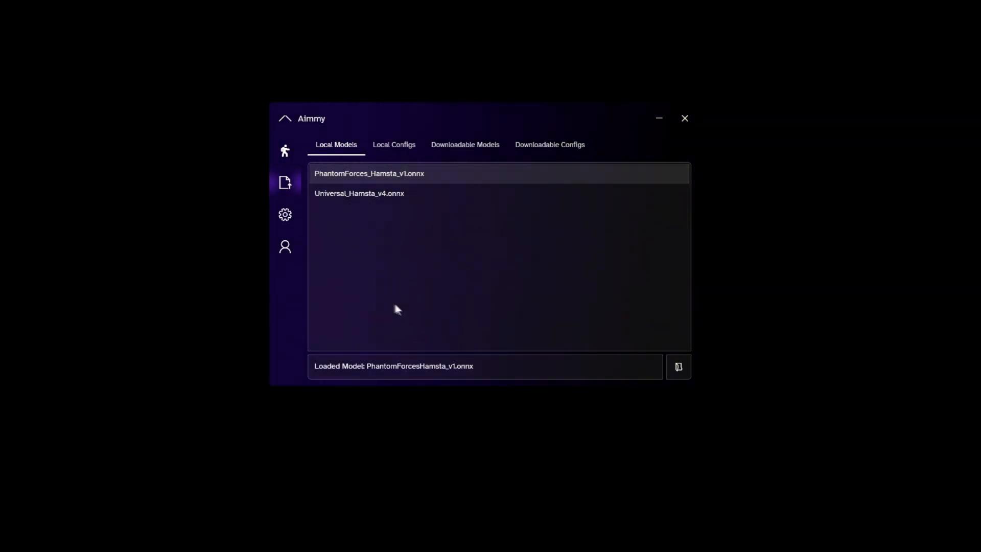
pyautogui.moveTo(365, 312)
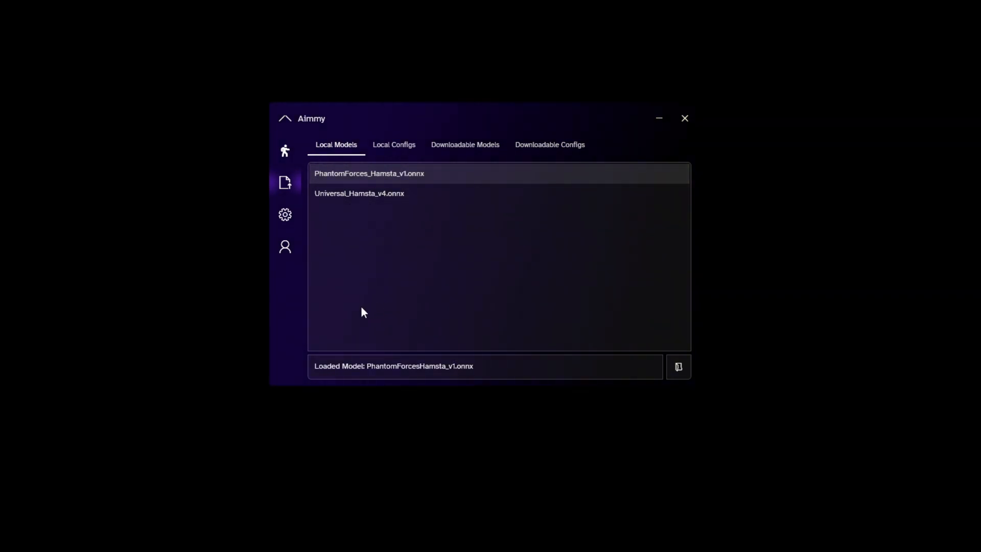
pyautogui.click(393, 144)
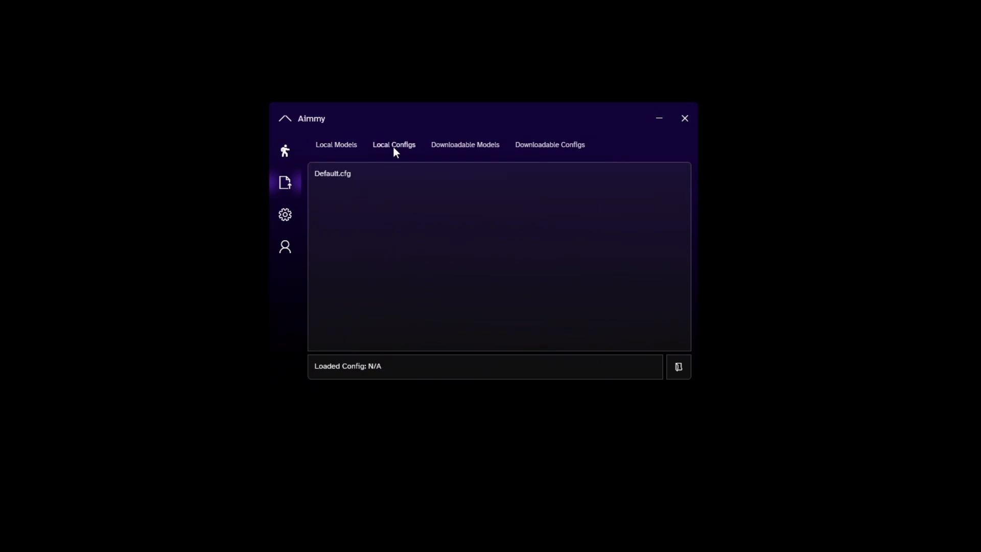
pyautogui.click(336, 145)
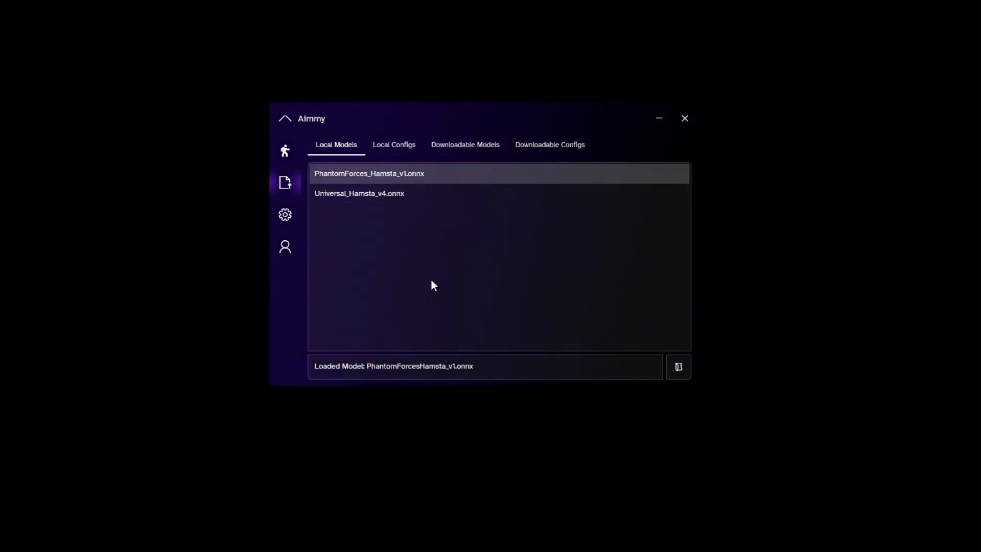
pyautogui.moveTo(407, 294)
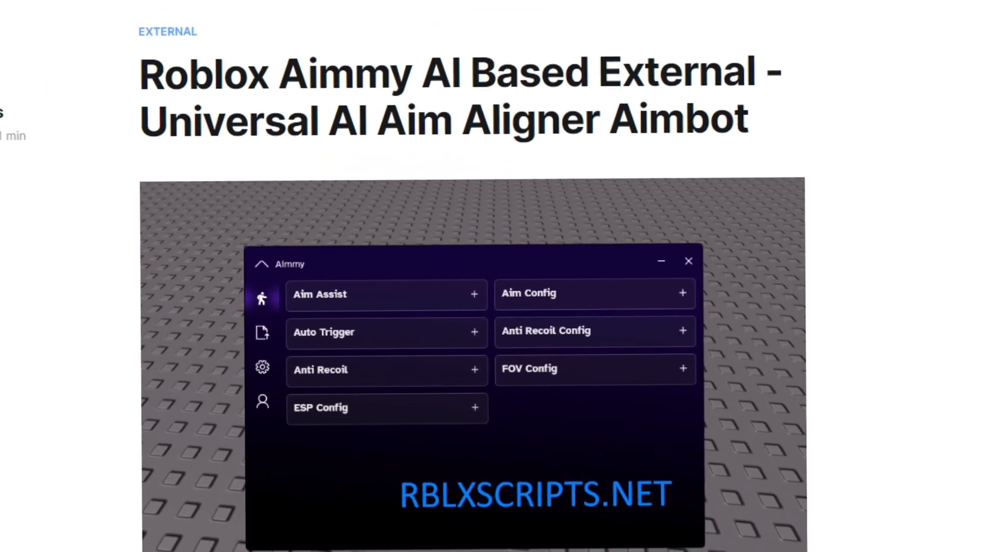
# Follow the article's Aimmy Download button to the official Aimmy V2 site.
pyautogui.scroll(-3)
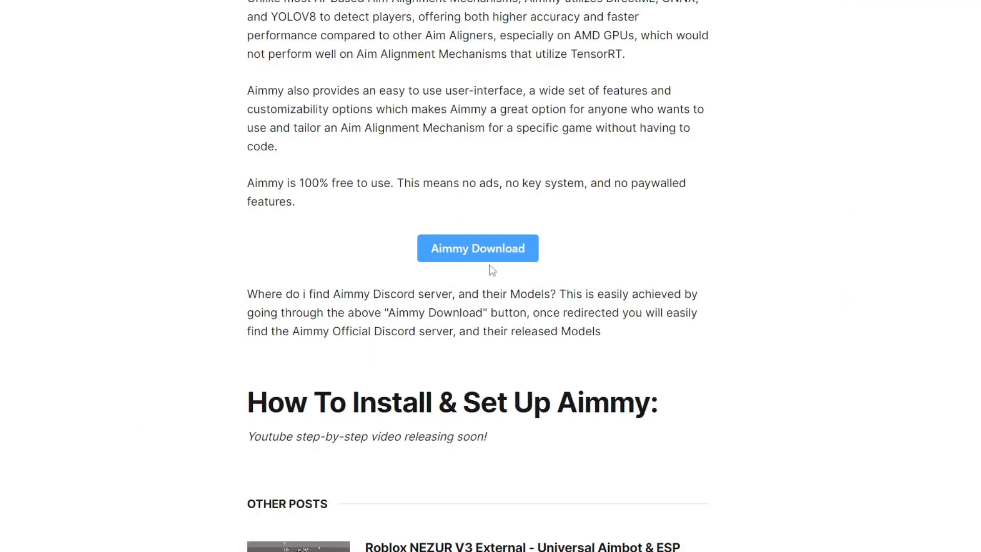
pyautogui.click(477, 247)
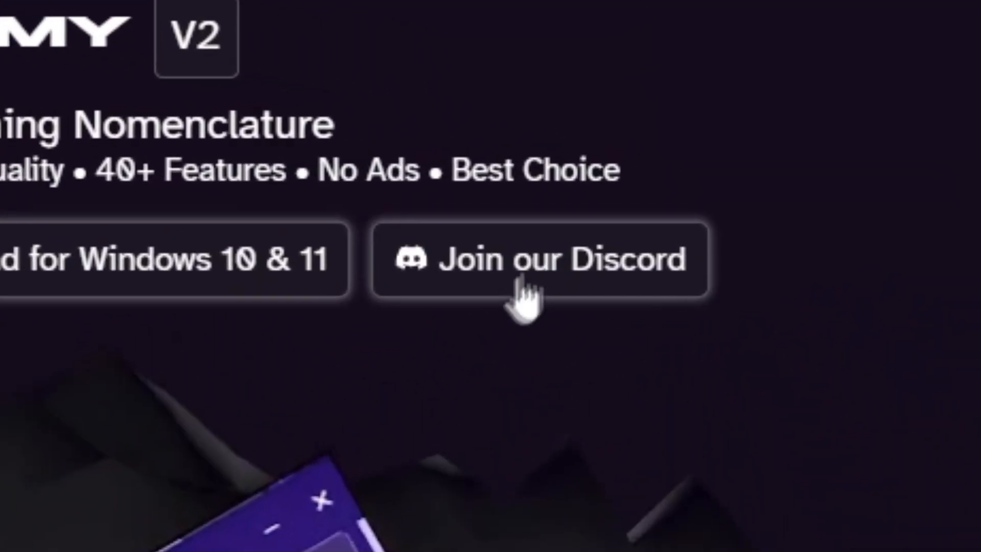
# Join the Aimmy Discord and open the Rivals V6 29k img post down to its onnx and Rivals.cfg attachments.
pyautogui.click(538, 259)
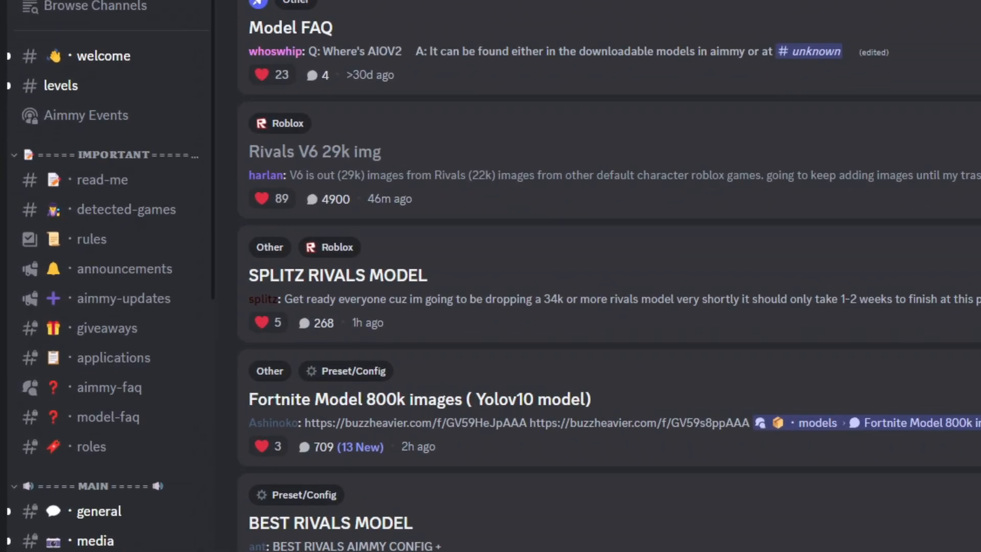
pyautogui.scroll(-3)
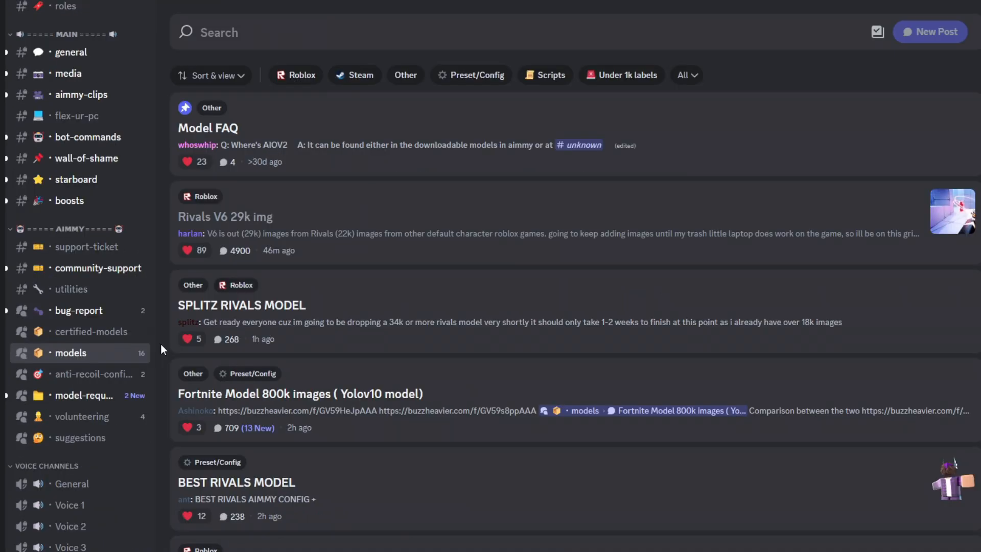
pyautogui.moveTo(97, 268)
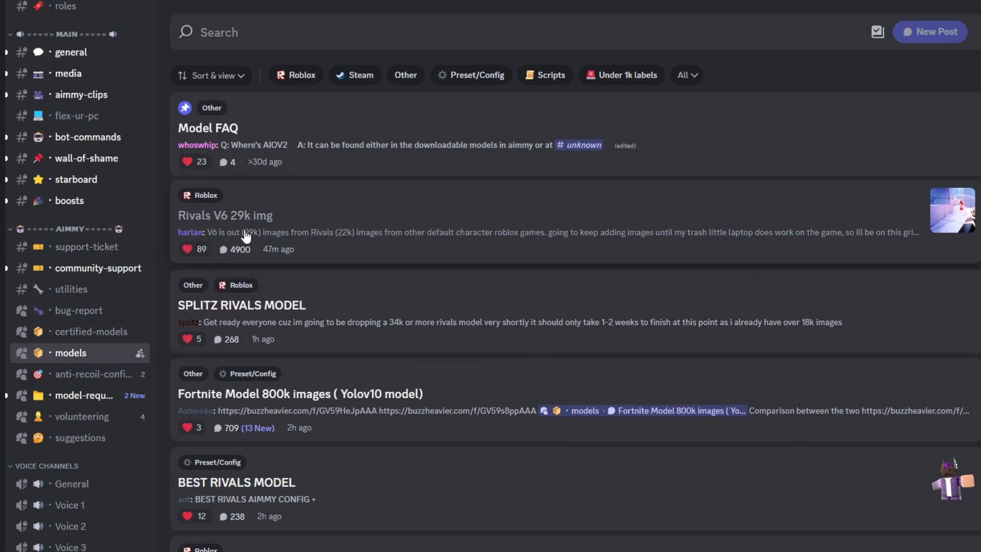
pyautogui.click(224, 215)
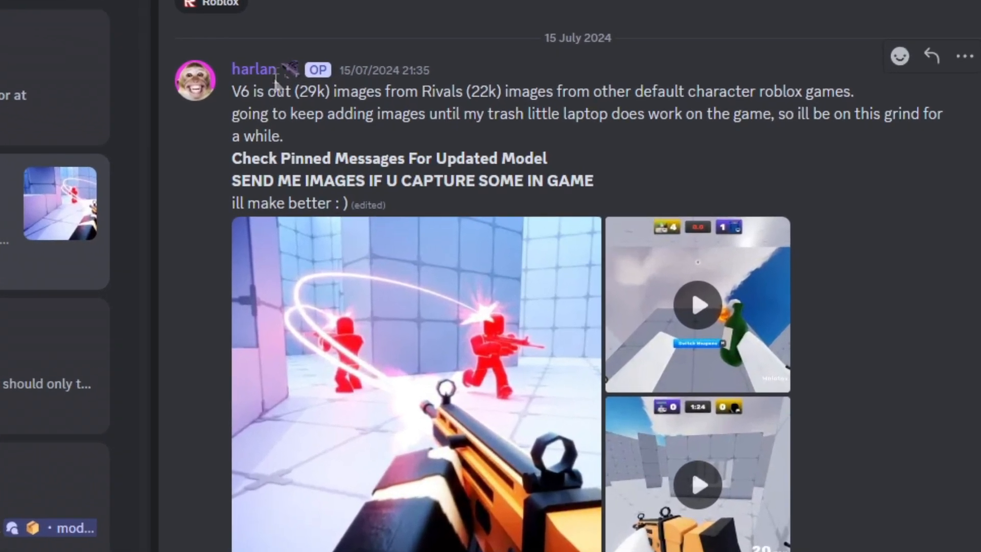
pyautogui.scroll(-3)
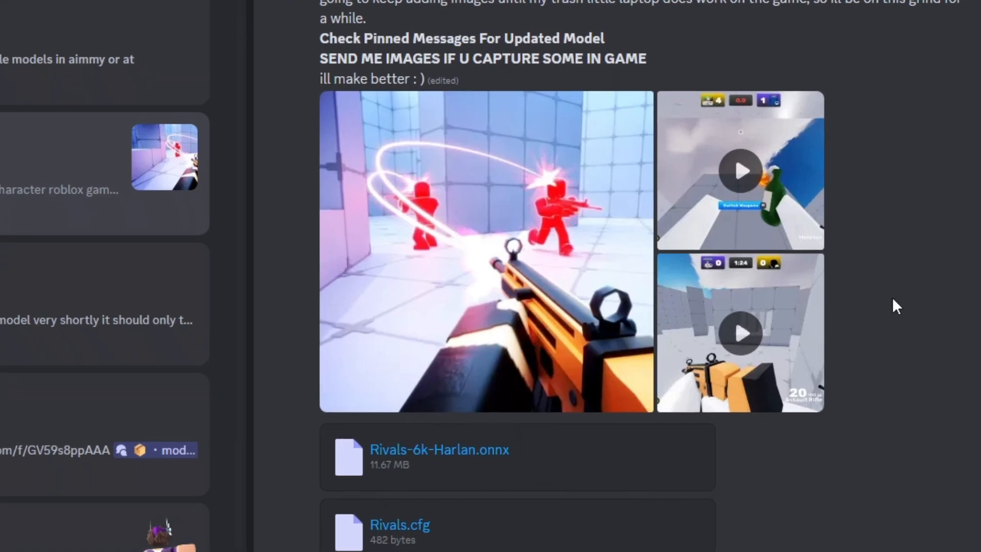
pyautogui.scroll(-3)
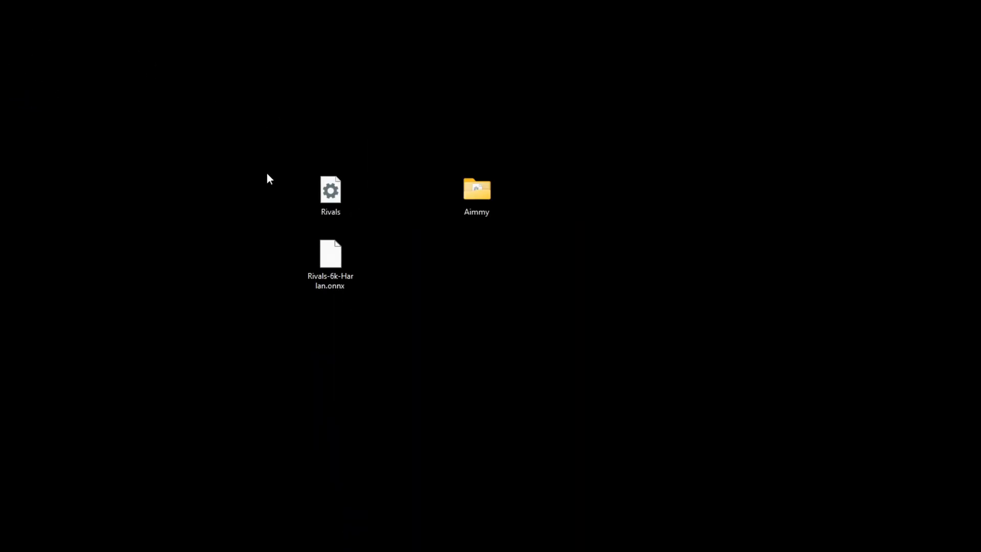
pyautogui.moveTo(230, 379)
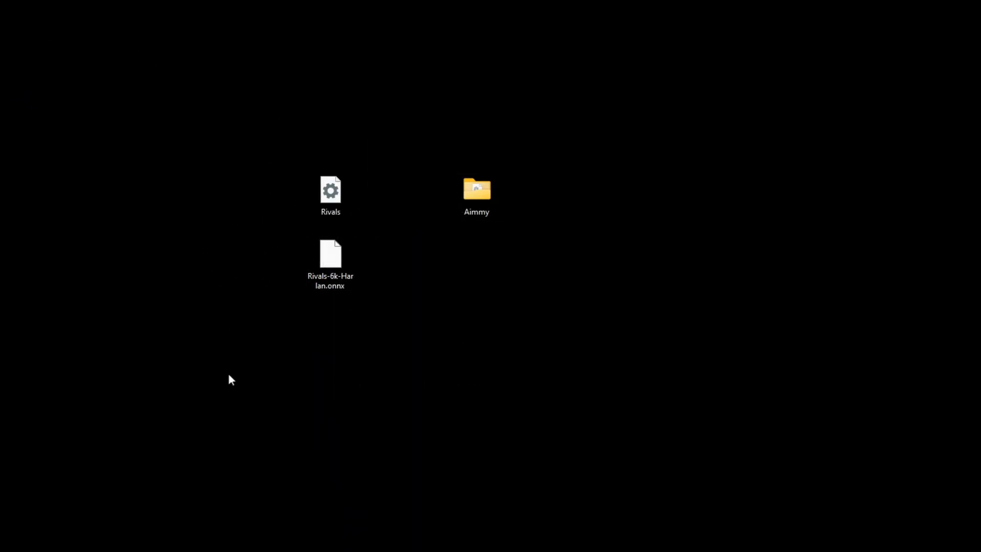
# Open the Aimmy folder's bin models folder to place Rivals-6k-Harlan.onnx there.
pyautogui.doubleClick(476, 189)
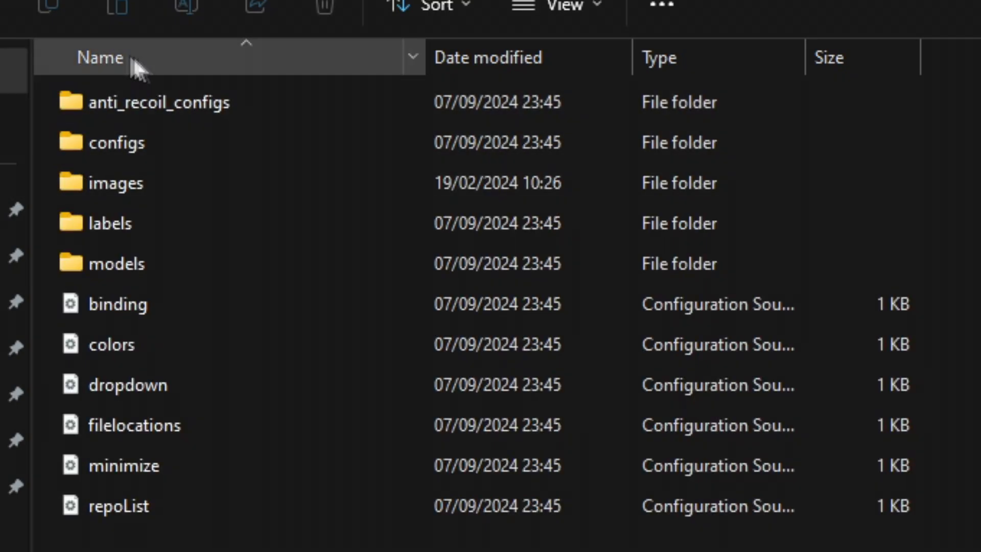
pyautogui.moveTo(19, 256)
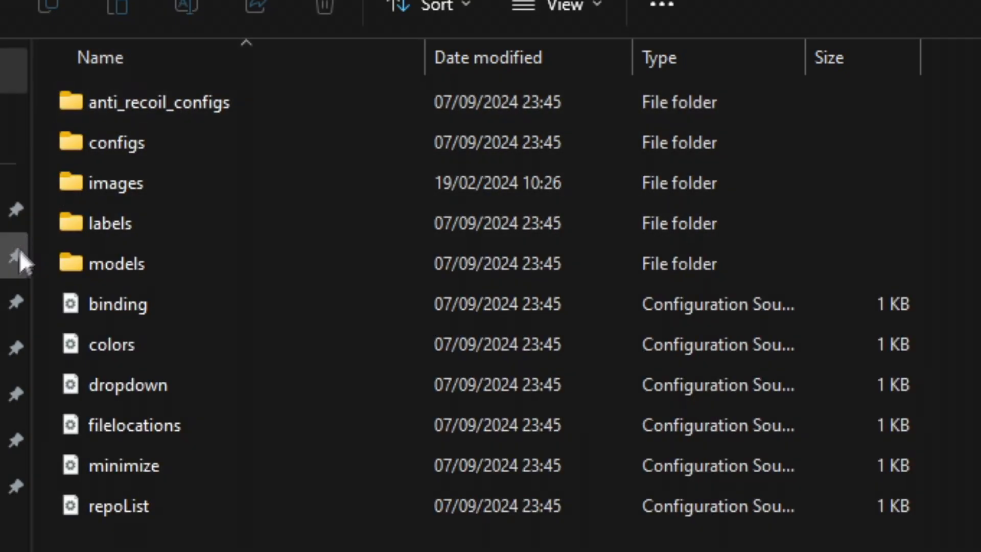
pyautogui.click(116, 262)
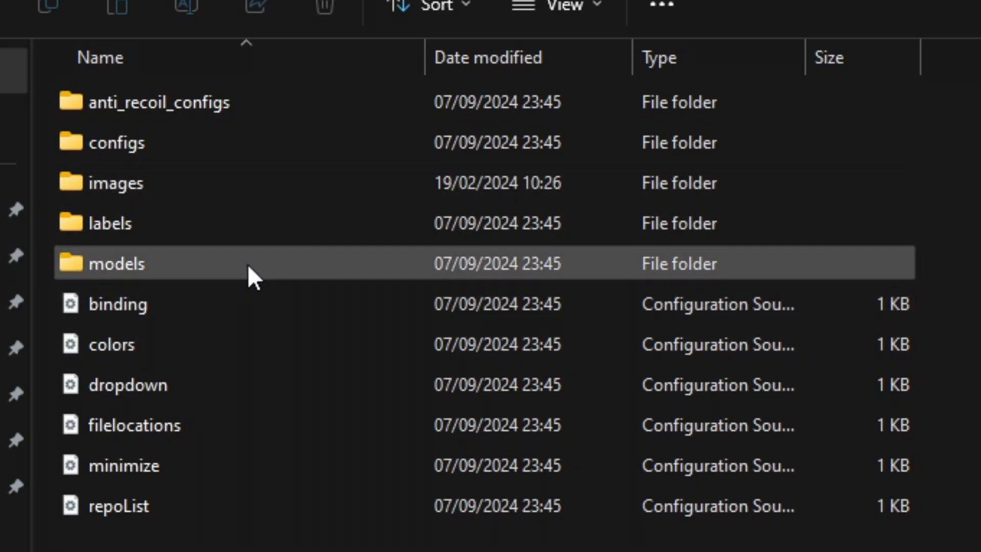
pyautogui.doubleClick(116, 263)
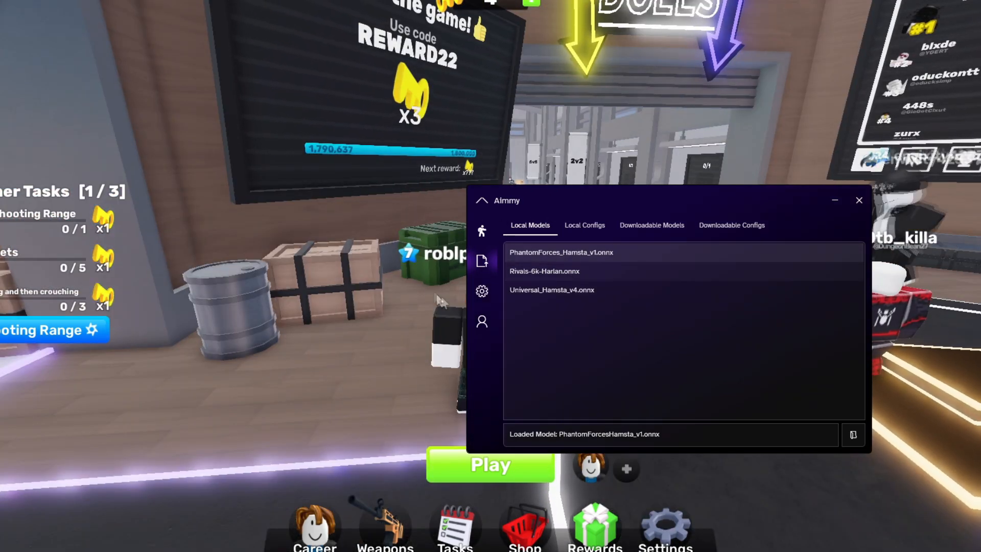
# Load Rivals-6k-Harlan.onnx as the model and Rivals.cfg as the config.
pyautogui.doubleClick(543, 269)
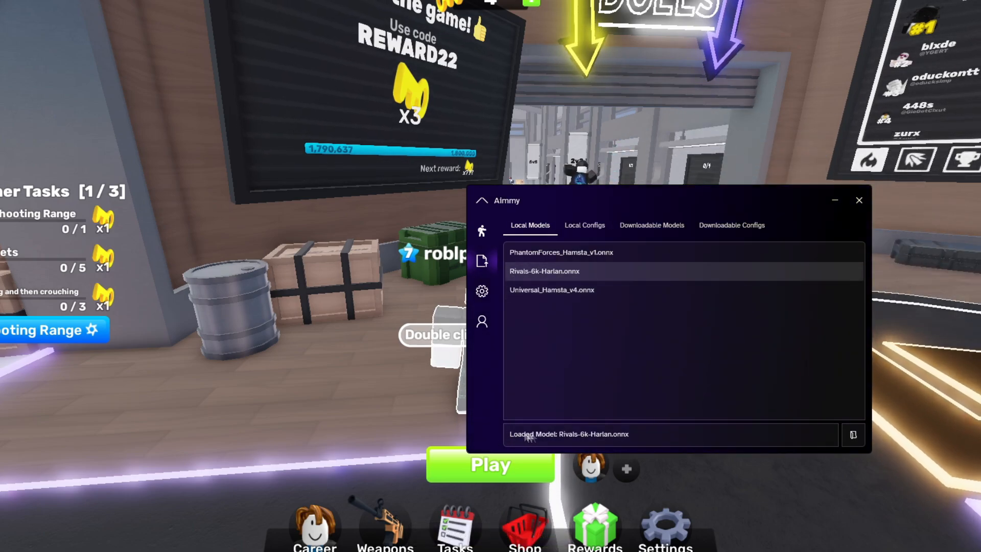
pyautogui.click(584, 224)
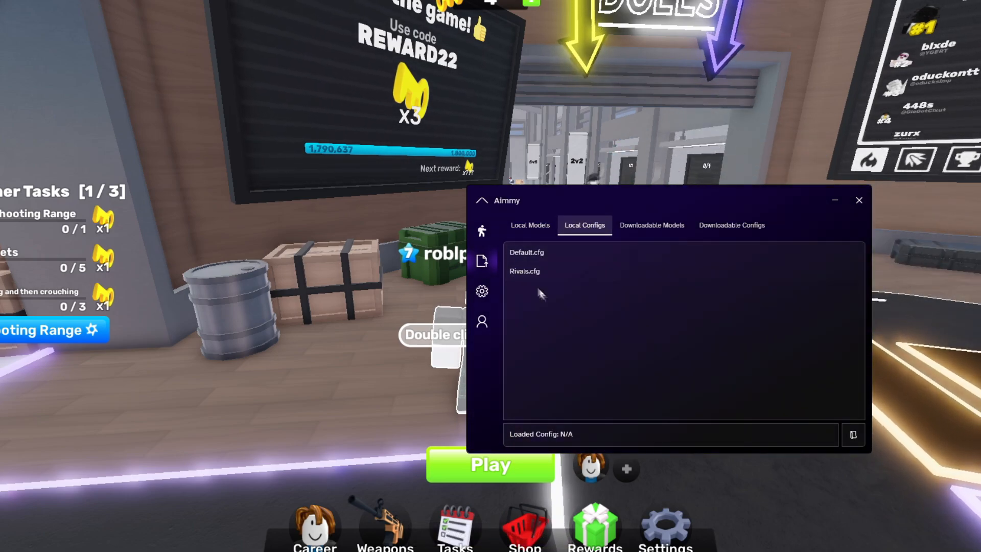
pyautogui.doubleClick(524, 271)
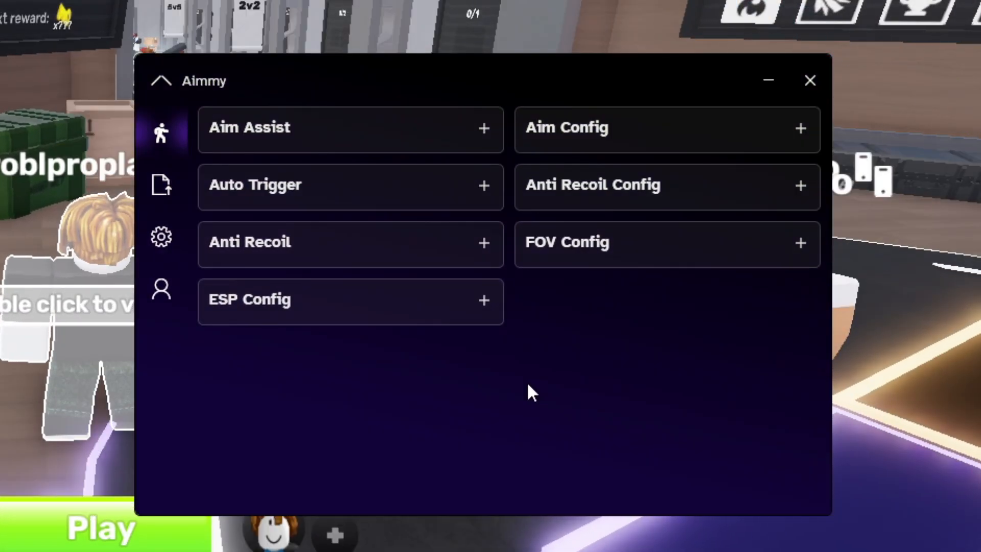
pyautogui.moveTo(481, 318)
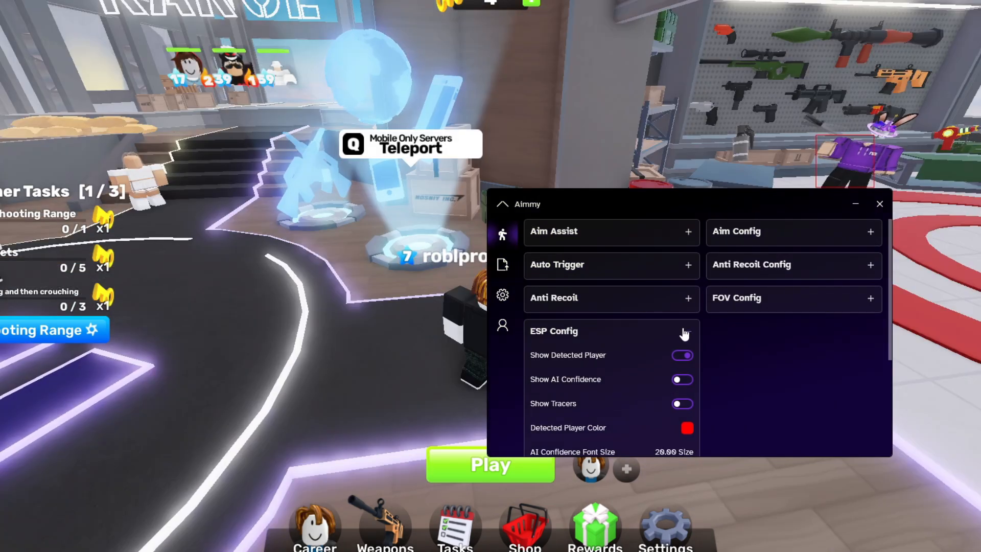
# Enable aim assist, rebind its key from Right to Q and expand Aim Config showing Kalman Filter prediction.
pyautogui.click(611, 232)
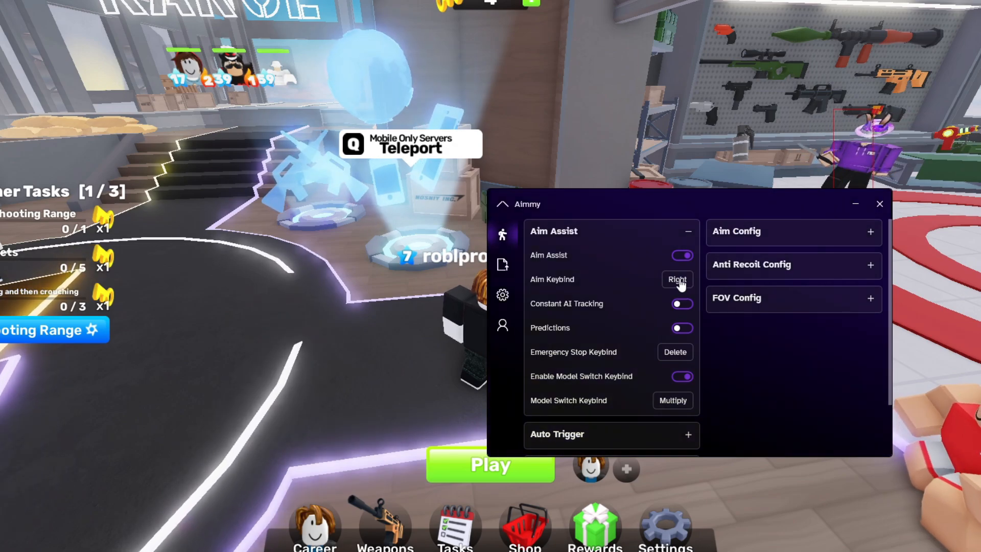
pyautogui.click(675, 279)
pyautogui.write('Q')
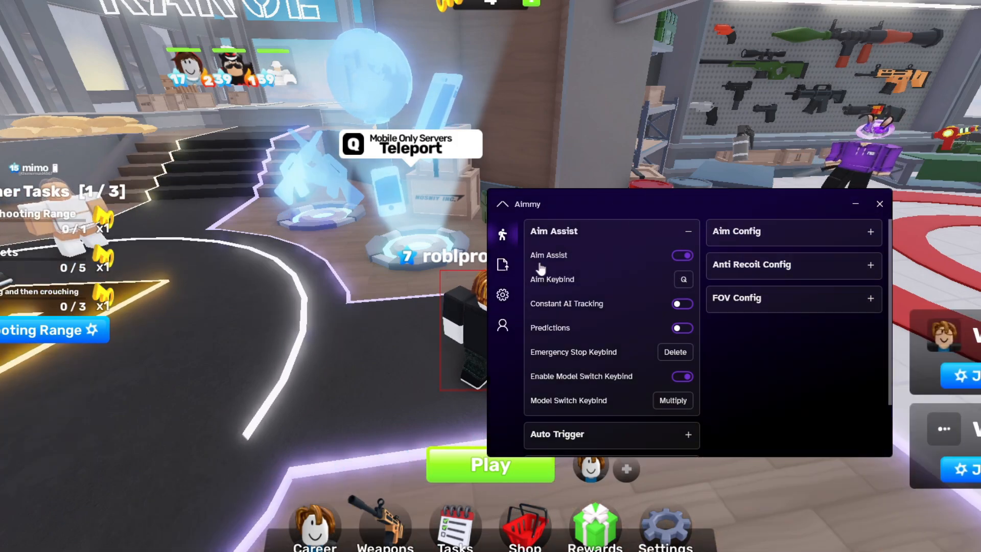
pyautogui.moveTo(650, 243)
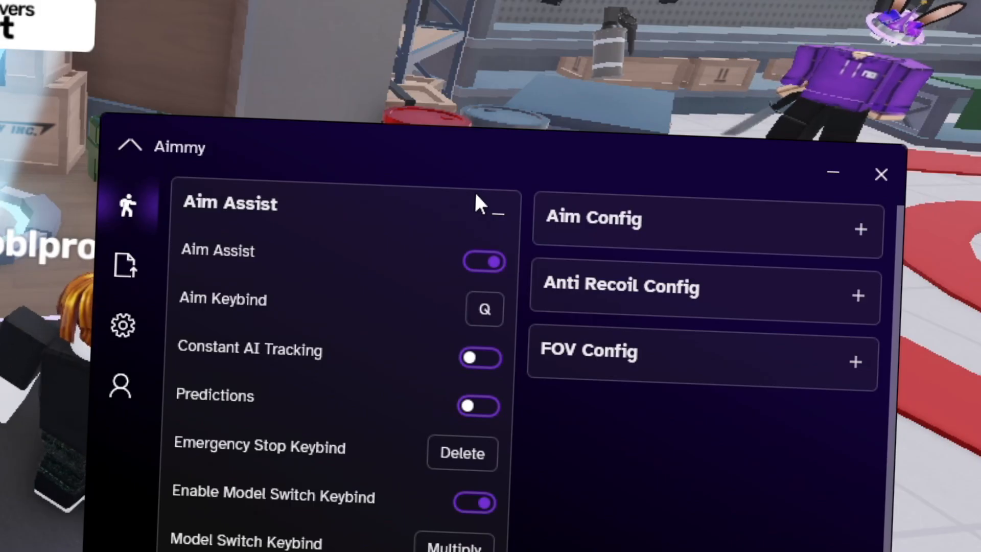
pyautogui.moveTo(544, 218)
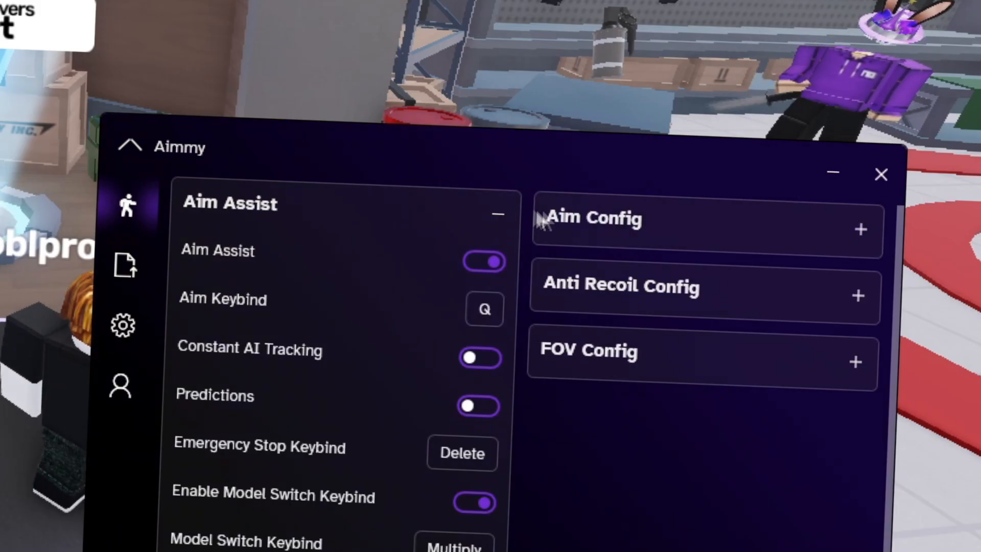
pyautogui.click(857, 230)
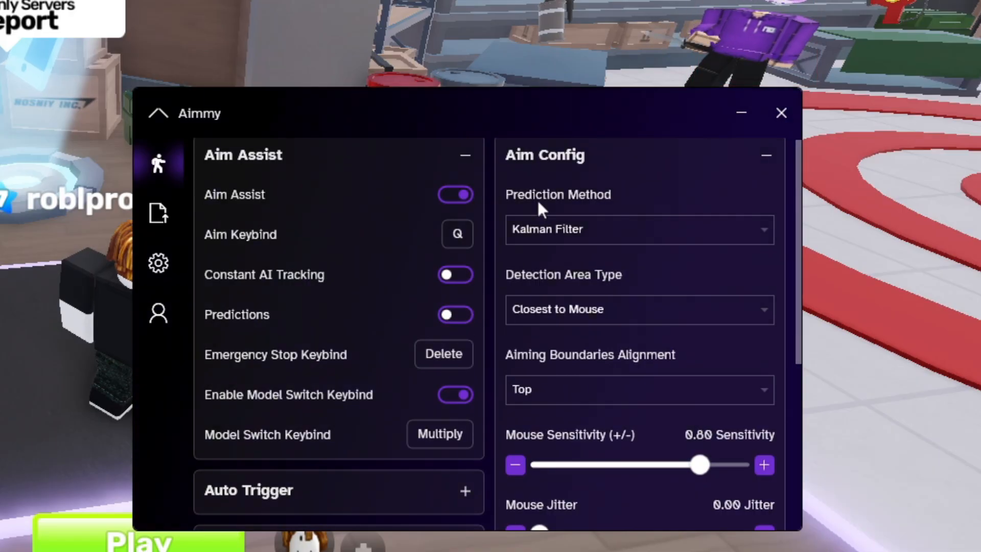
pyautogui.moveTo(801, 168)
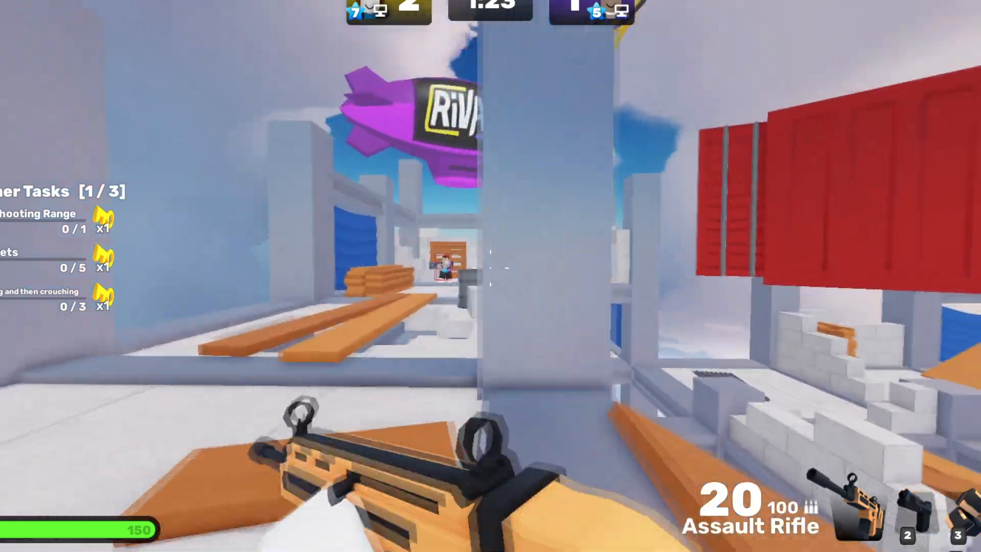
# Fire the assault rifle at the enemy down the corridor while Q aim assist is locked on.
pyautogui.click(490, 266)
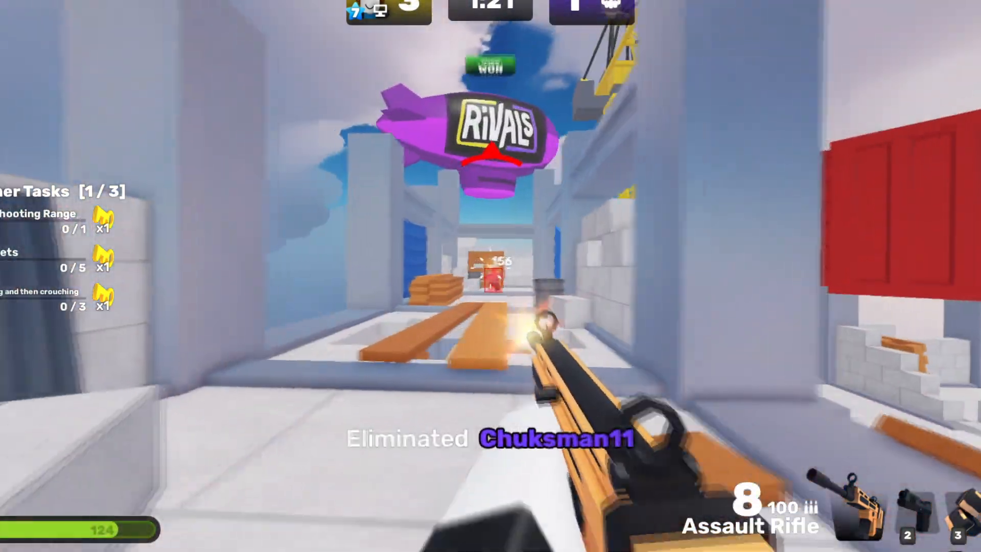